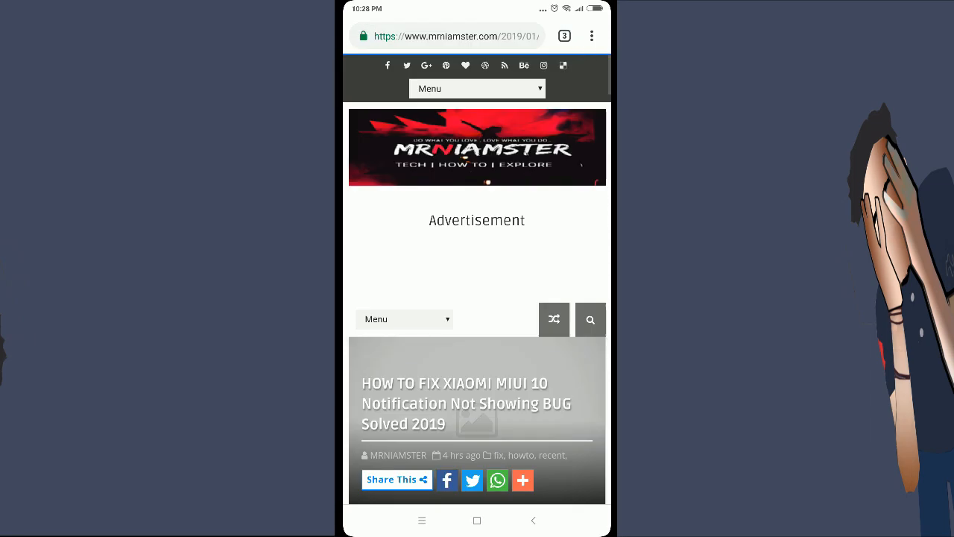
- Download NotificationRepeater1.1.1.apk from the GitHub 1.1.1 release linked in the blog post
{"action": "scroll", "scroll_direction": "down", "scroll_amount": 3}
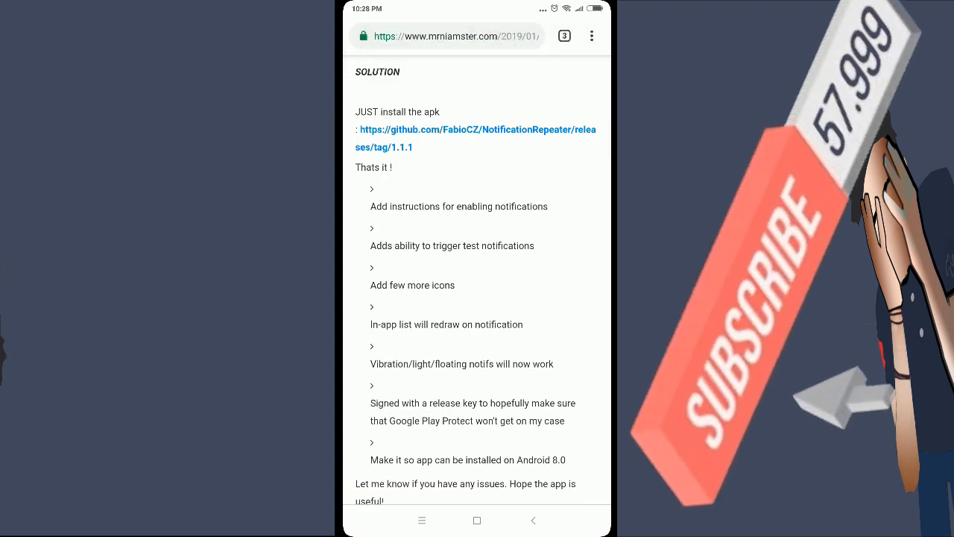
{"action": "left_click", "coordinate": [477, 129]}
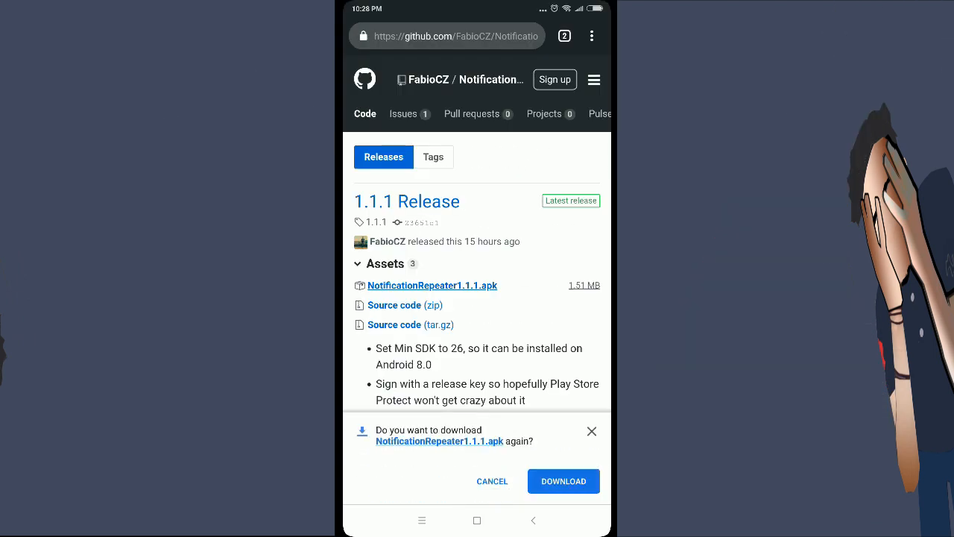
{"action": "left_click", "coordinate": [591, 35]}
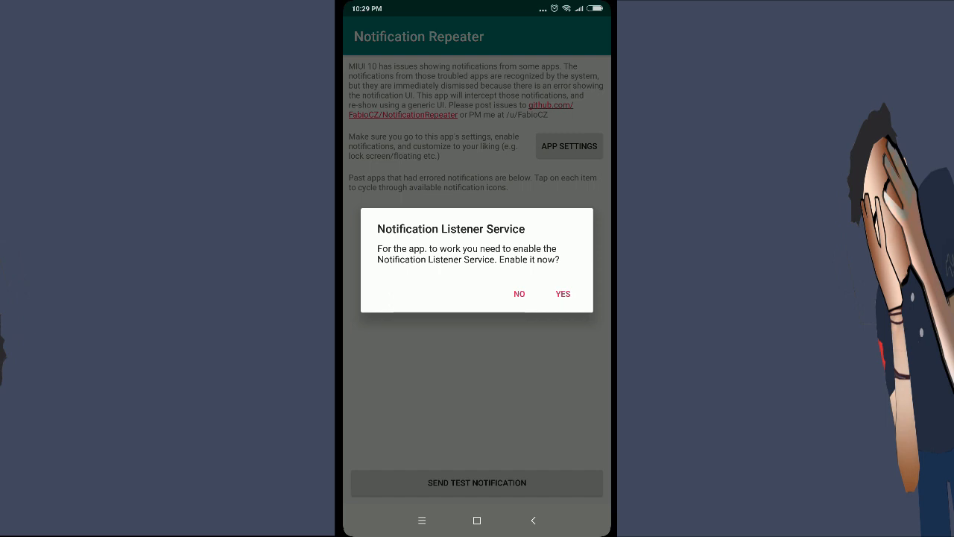
- Accept the Notification Listener prompt and switch on Notification Repeater under Notification access
{"action": "left_click", "coordinate": [563, 293]}
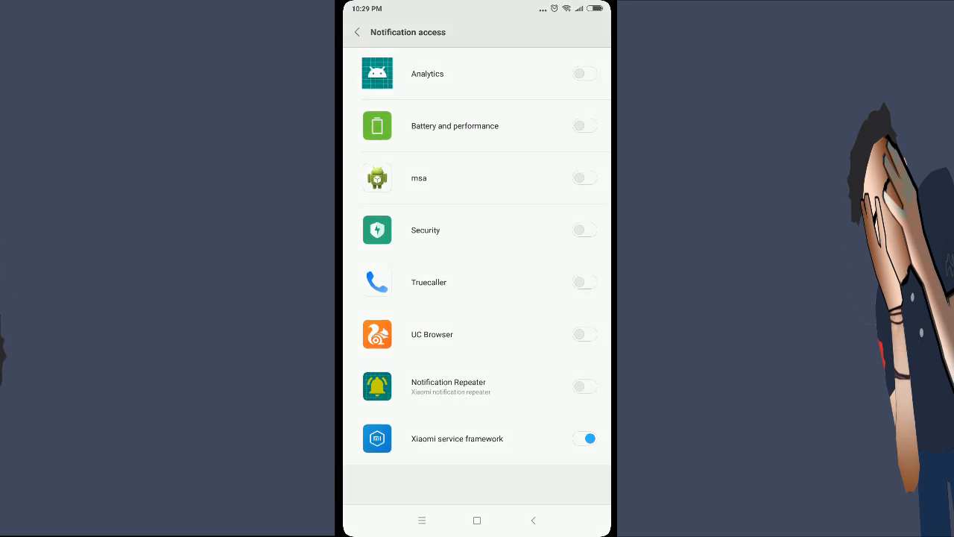
{"action": "left_click", "coordinate": [448, 386]}
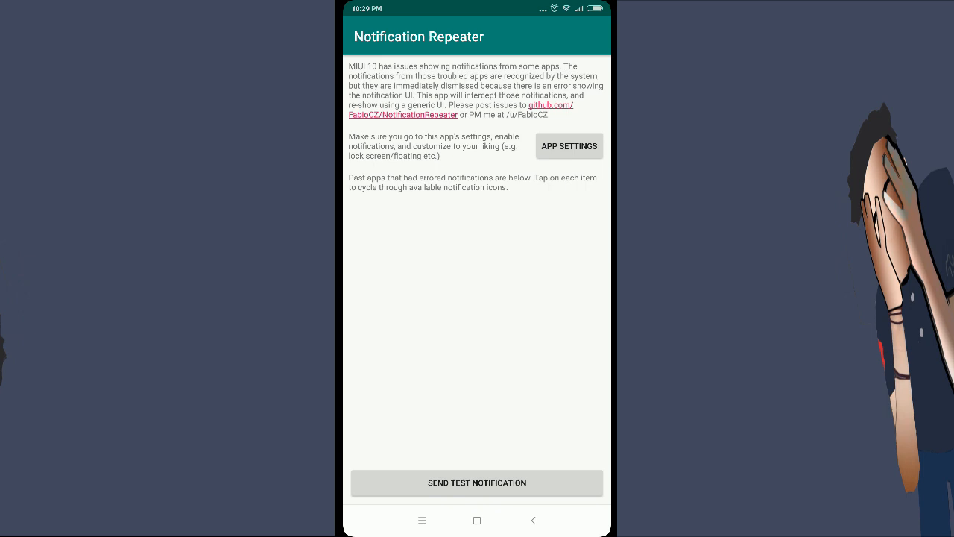
- Enable floating and lock screen notifications in Notification Repeater's MIUI settings, then return to the app
{"action": "left_click", "coordinate": [569, 146]}
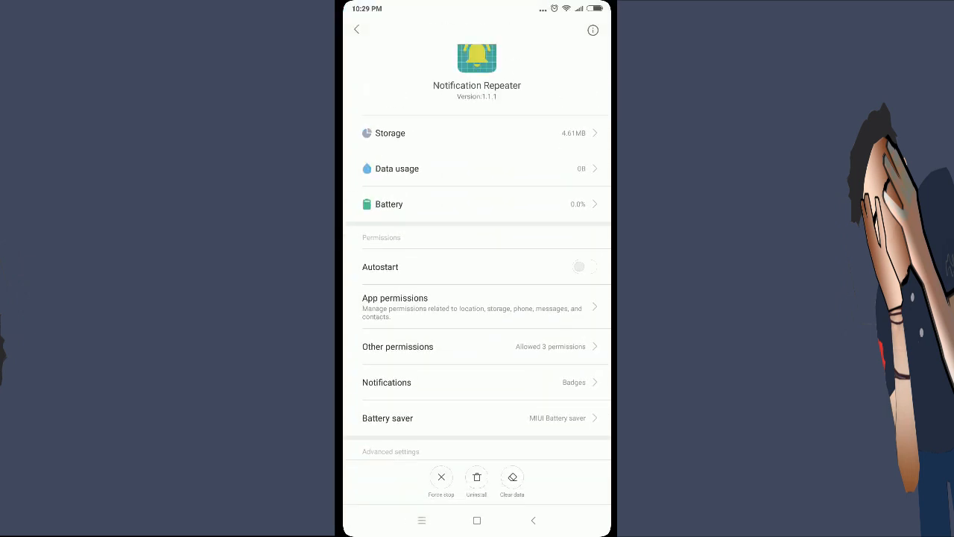
{"action": "scroll", "scroll_direction": "up", "scroll_amount": 3}
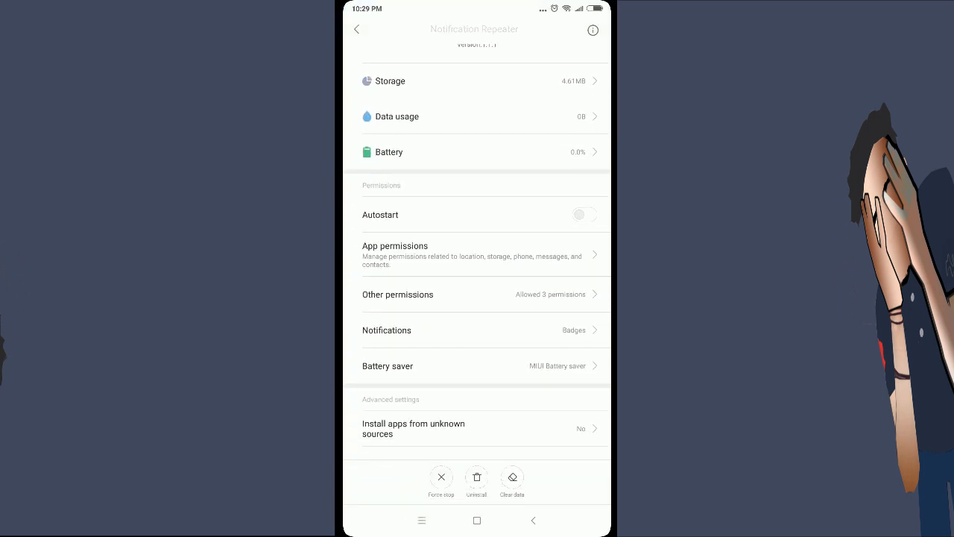
{"action": "left_click", "coordinate": [387, 329]}
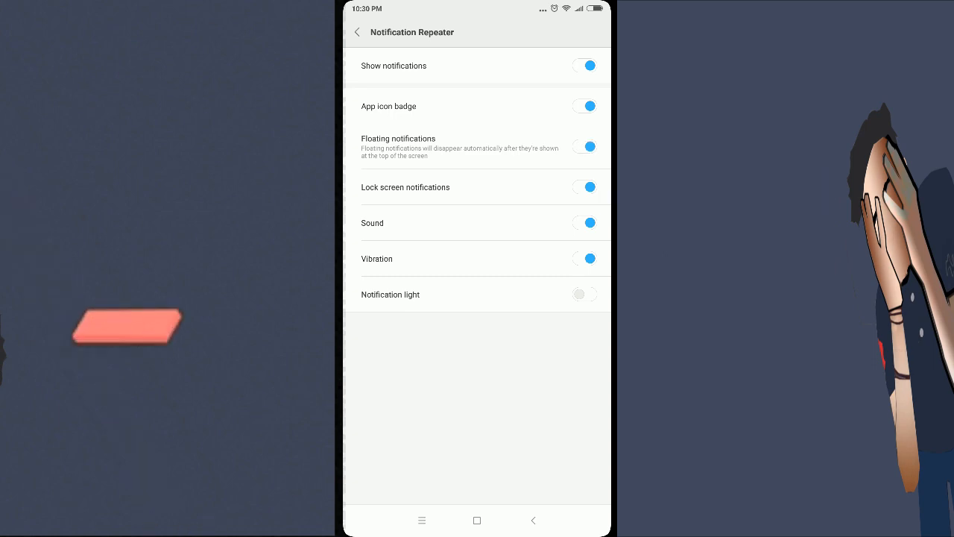
{"action": "left_click", "coordinate": [357, 32]}
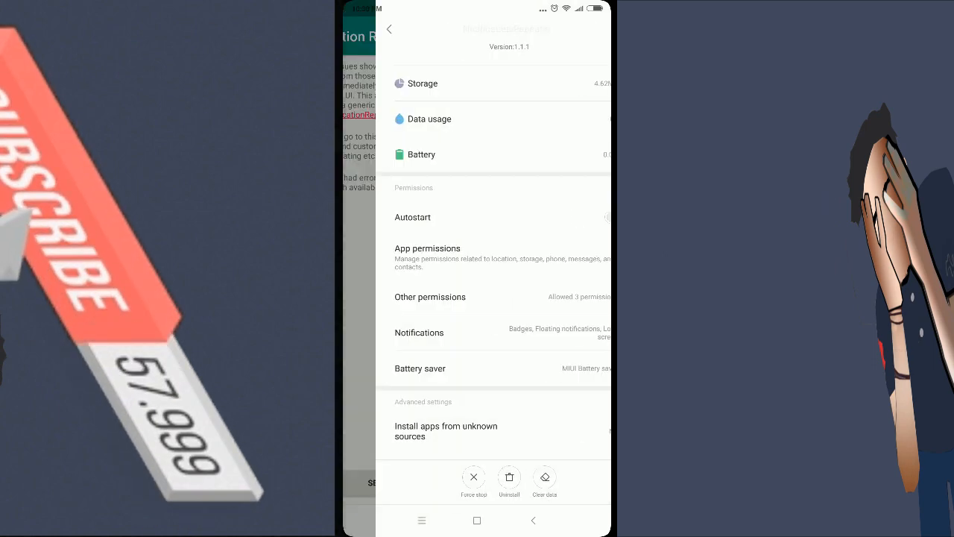
{"action": "left_click", "coordinate": [389, 29]}
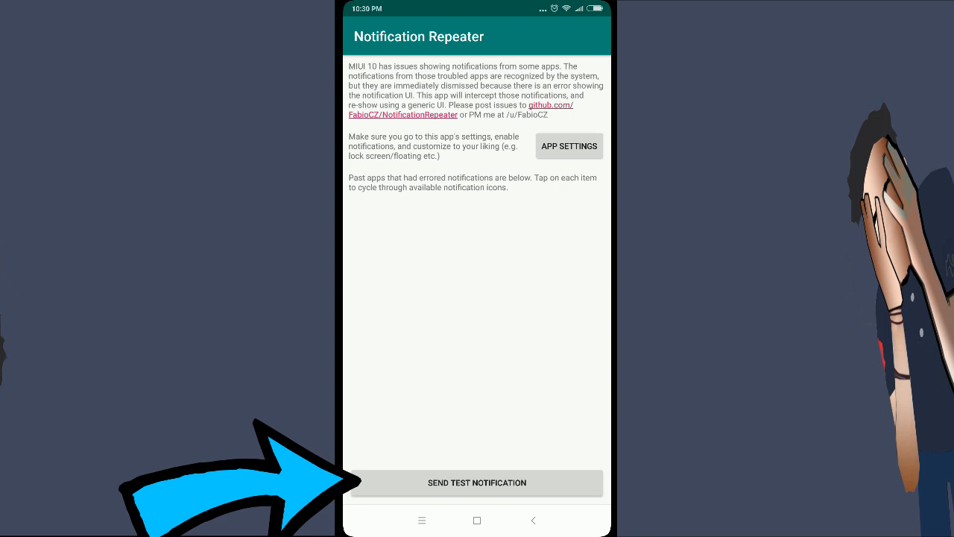
- Send a test notification, tap its floating banner, then send the test again
{"action": "left_click", "coordinate": [477, 482]}
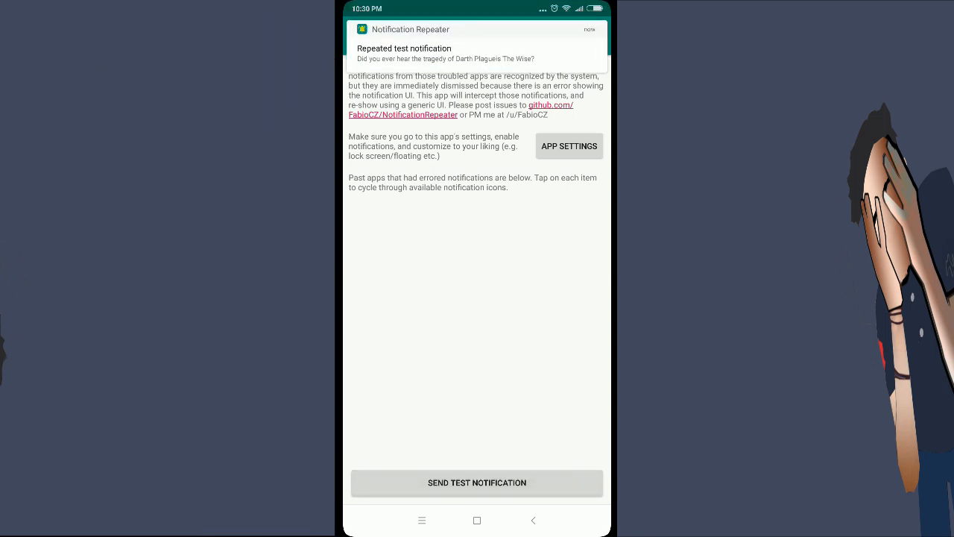
{"action": "left_click", "coordinate": [477, 52]}
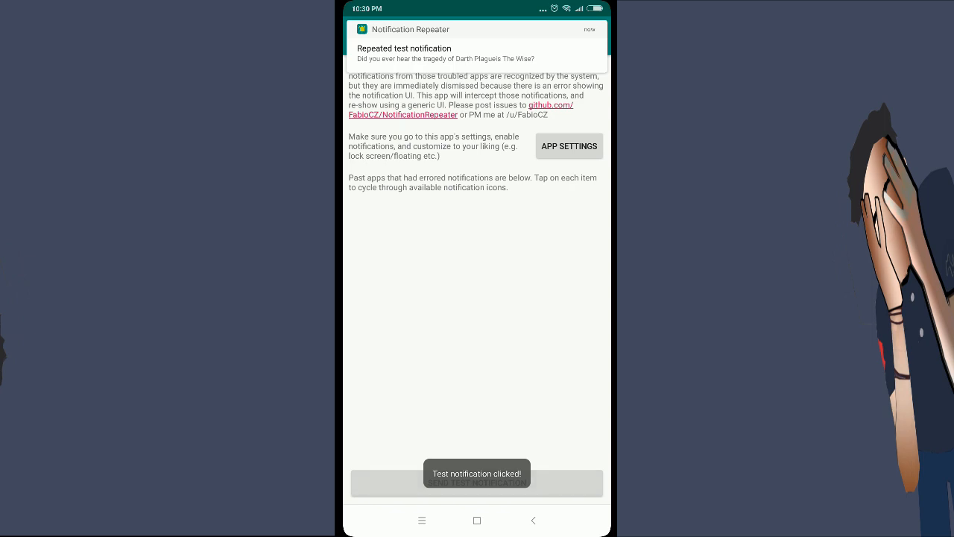
{"action": "left_click", "coordinate": [477, 52]}
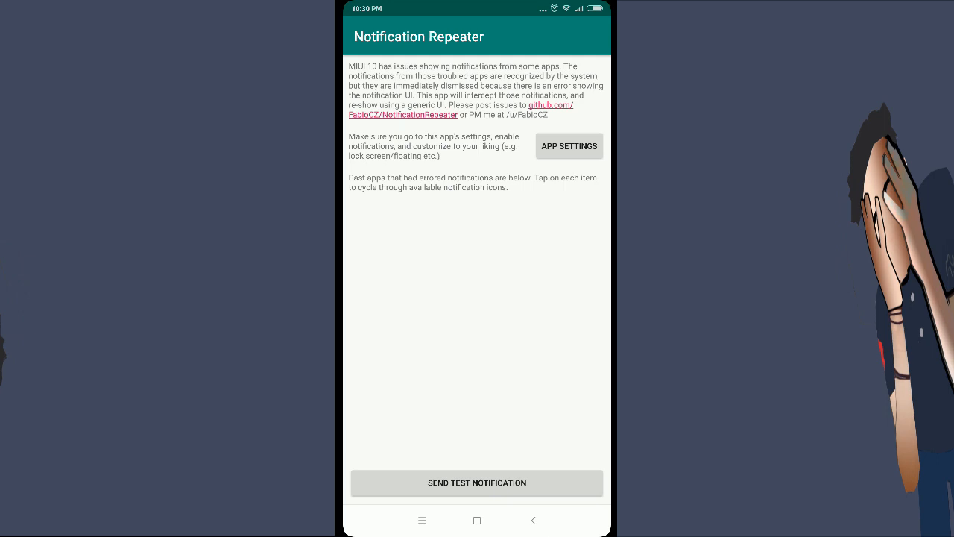
{"action": "left_click", "coordinate": [476, 482]}
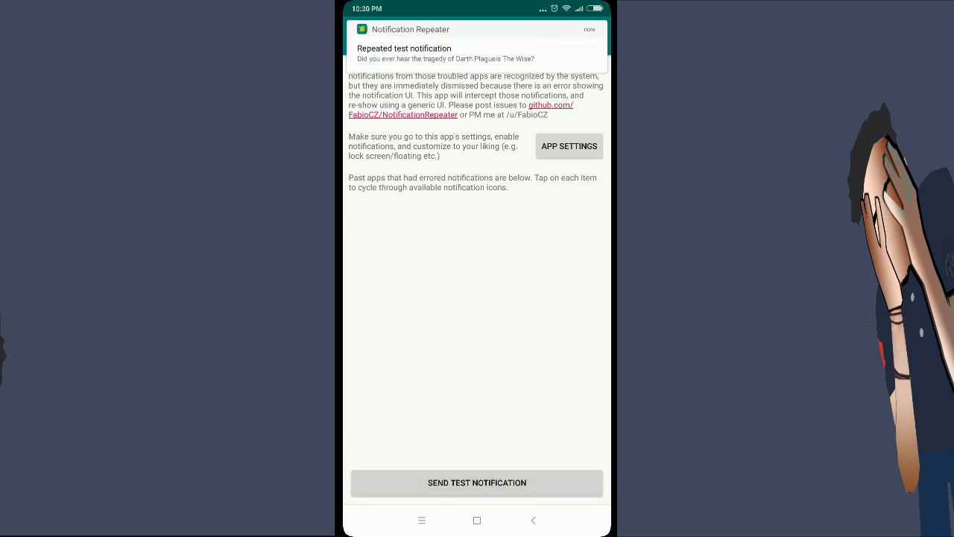